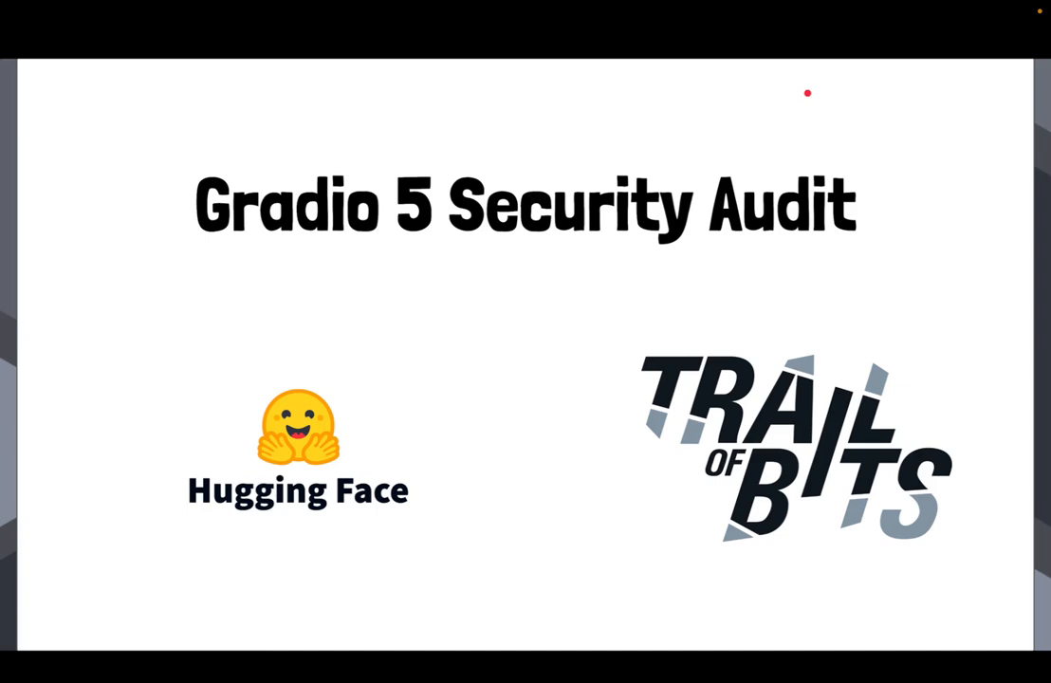
{"action": "mouse_move", "coordinate": [894, 170]}
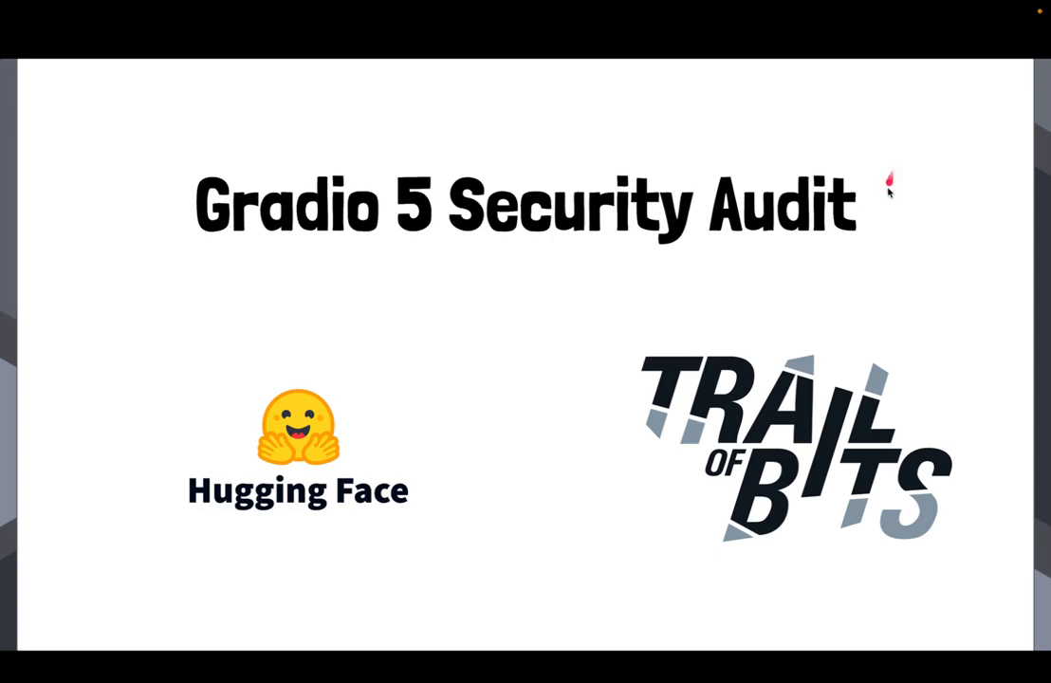
{"action": "mouse_move", "coordinate": [948, 266]}
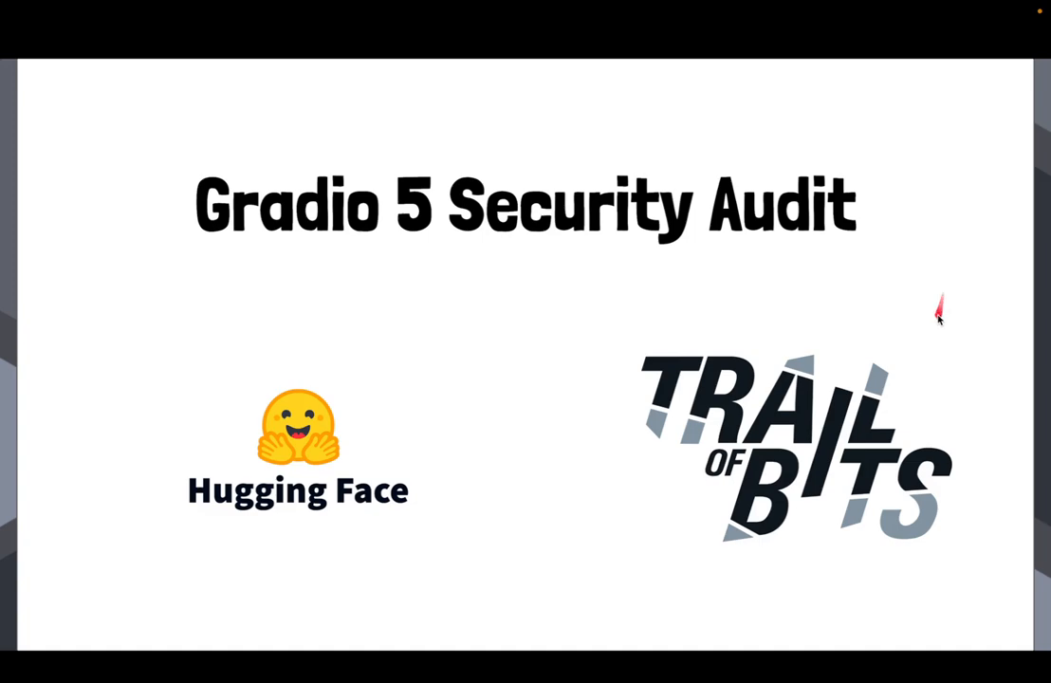
Advance from the Gradio 5 Security Audit title slide to the deployment scenarios overview
{"action": "key", "text": "Right"}
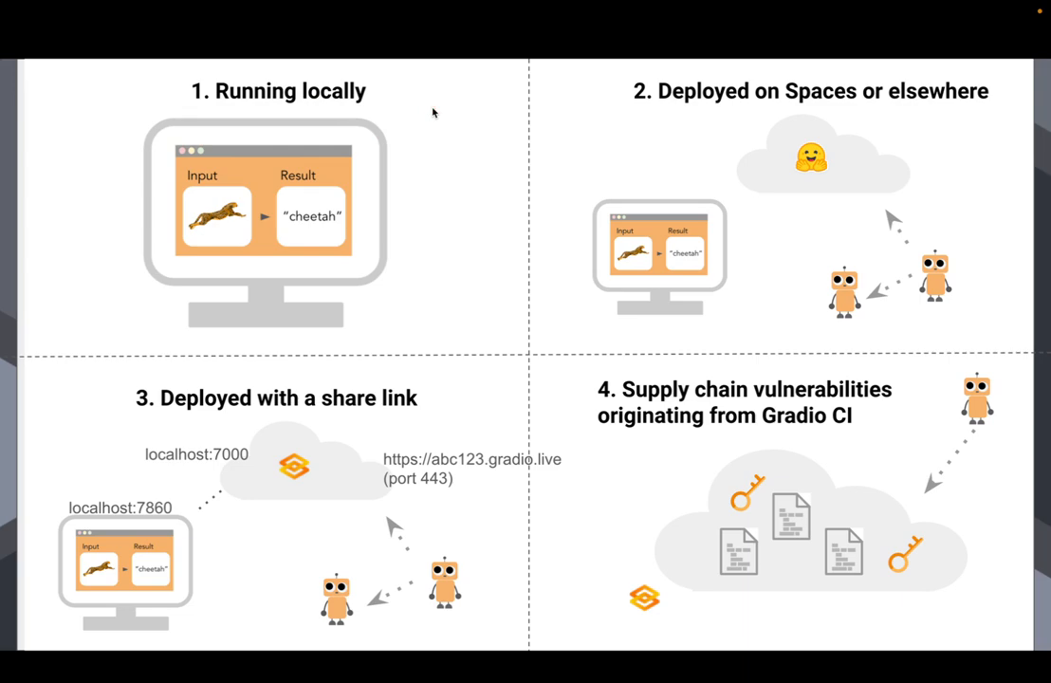
{"action": "mouse_move", "coordinate": [660, 101]}
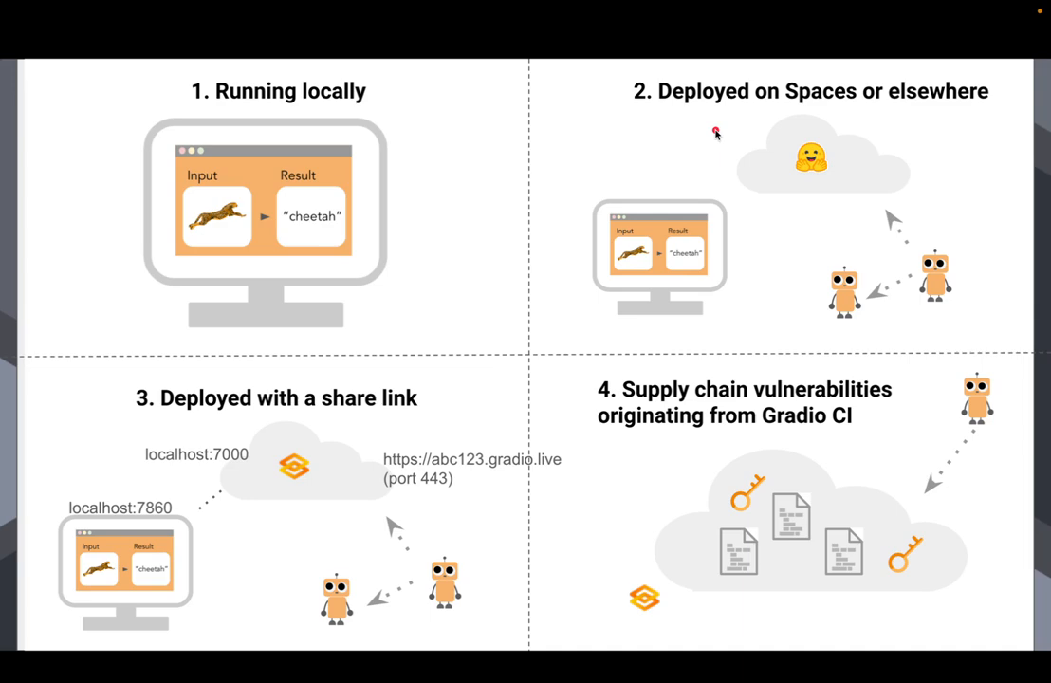
{"action": "mouse_move", "coordinate": [711, 218]}
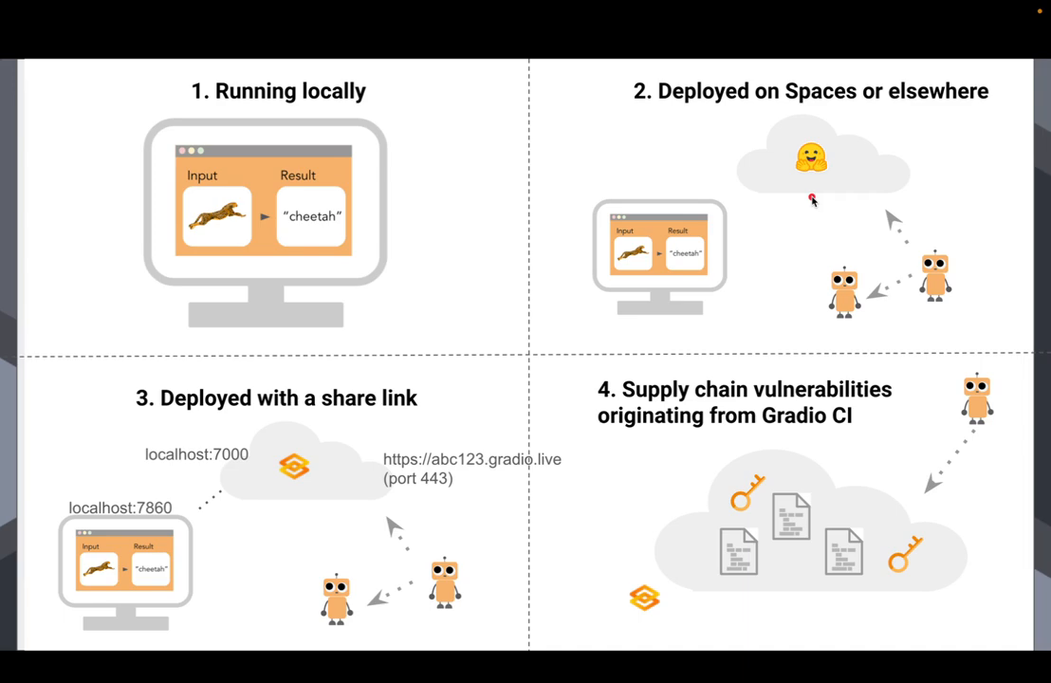
{"action": "mouse_move", "coordinate": [925, 117]}
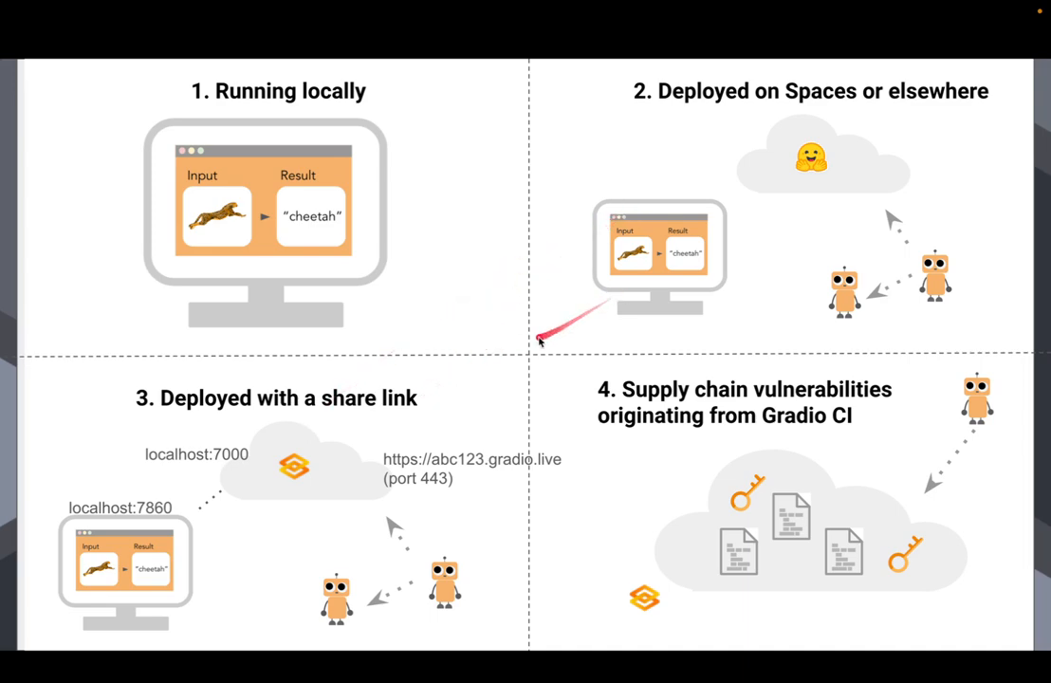
{"action": "mouse_move", "coordinate": [309, 451]}
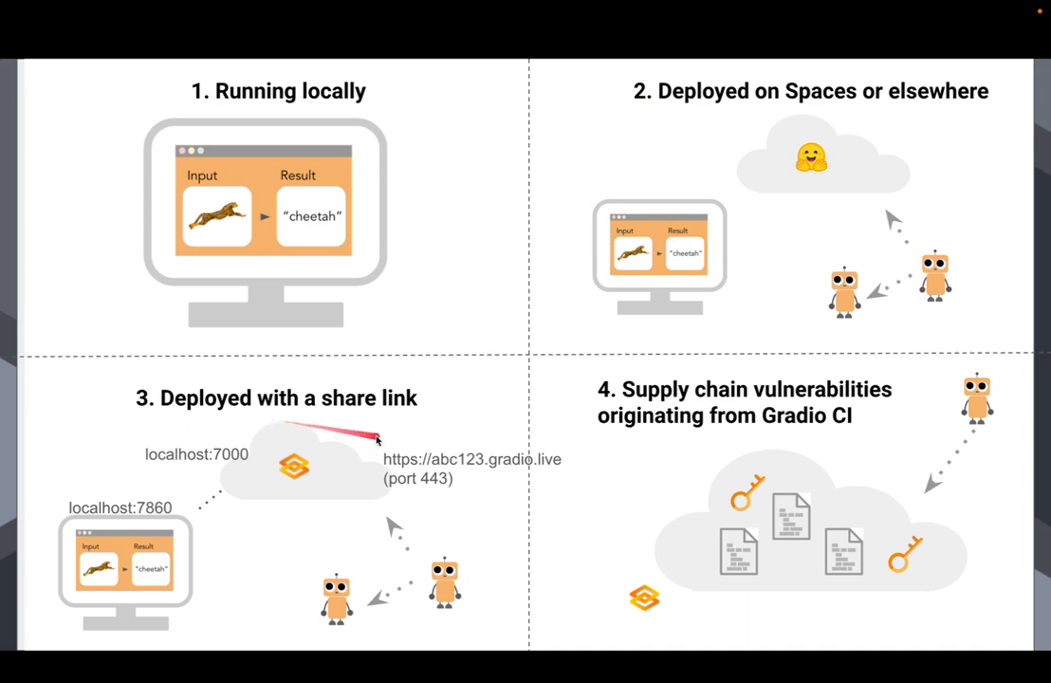
{"action": "mouse_move", "coordinate": [588, 396]}
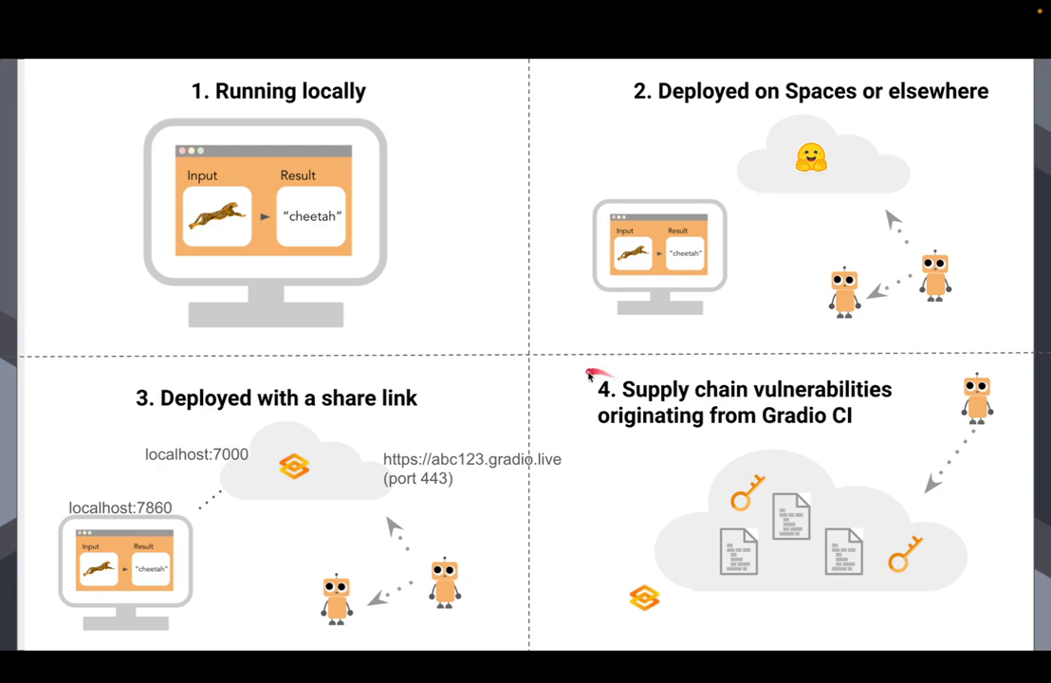
{"action": "mouse_move", "coordinate": [598, 429]}
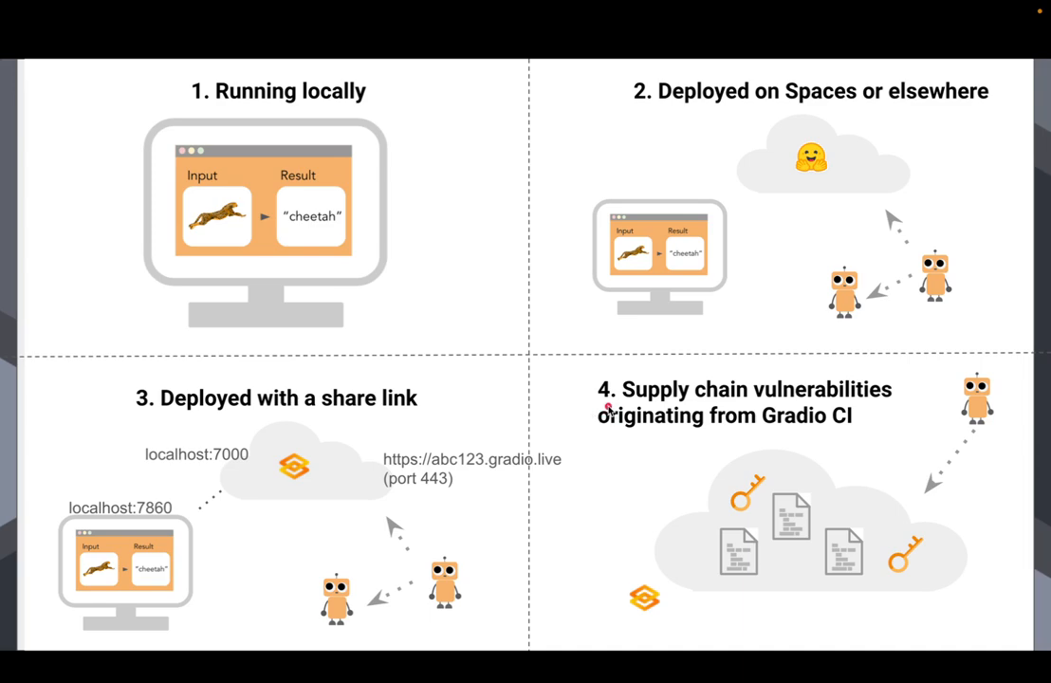
{"action": "mouse_move", "coordinate": [583, 424]}
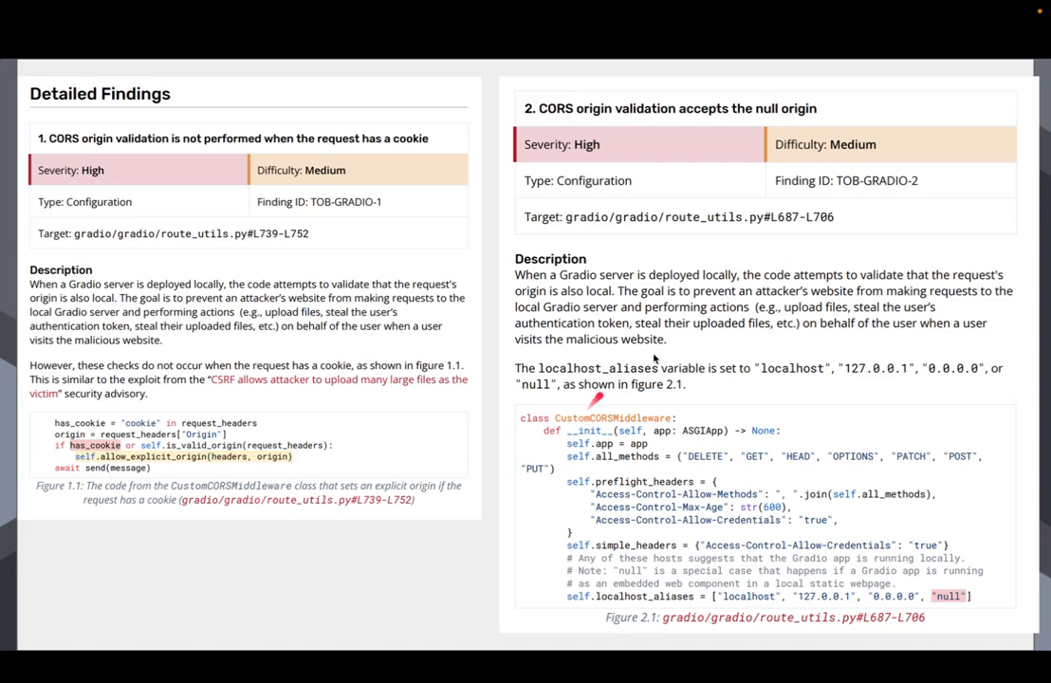
{"action": "mouse_move", "coordinate": [787, 128]}
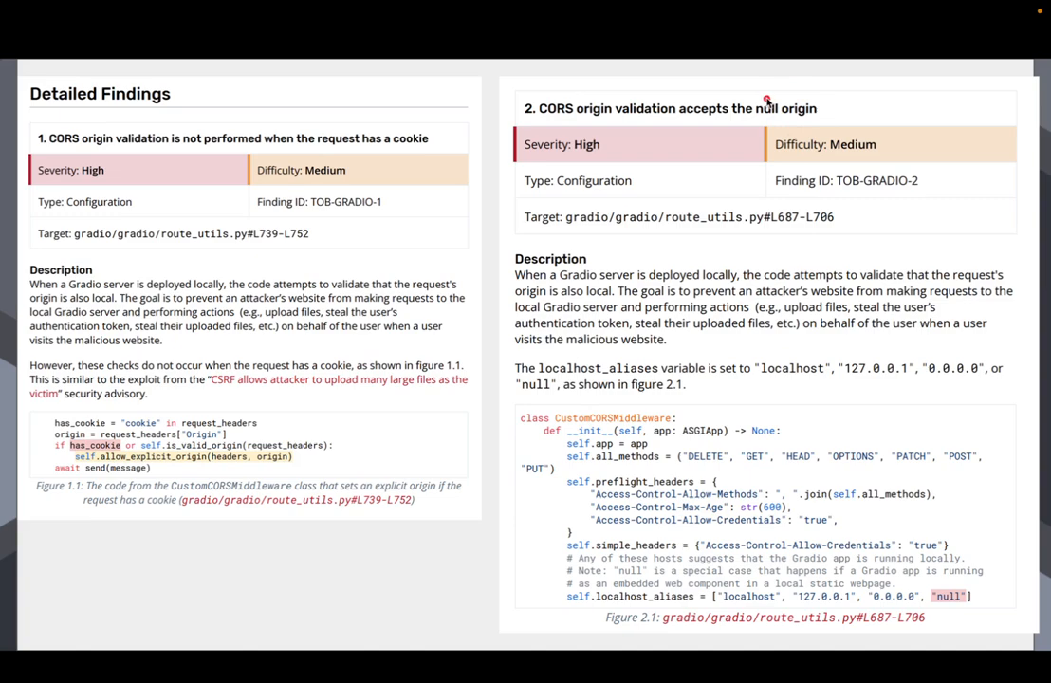
{"action": "mouse_move", "coordinate": [815, 96]}
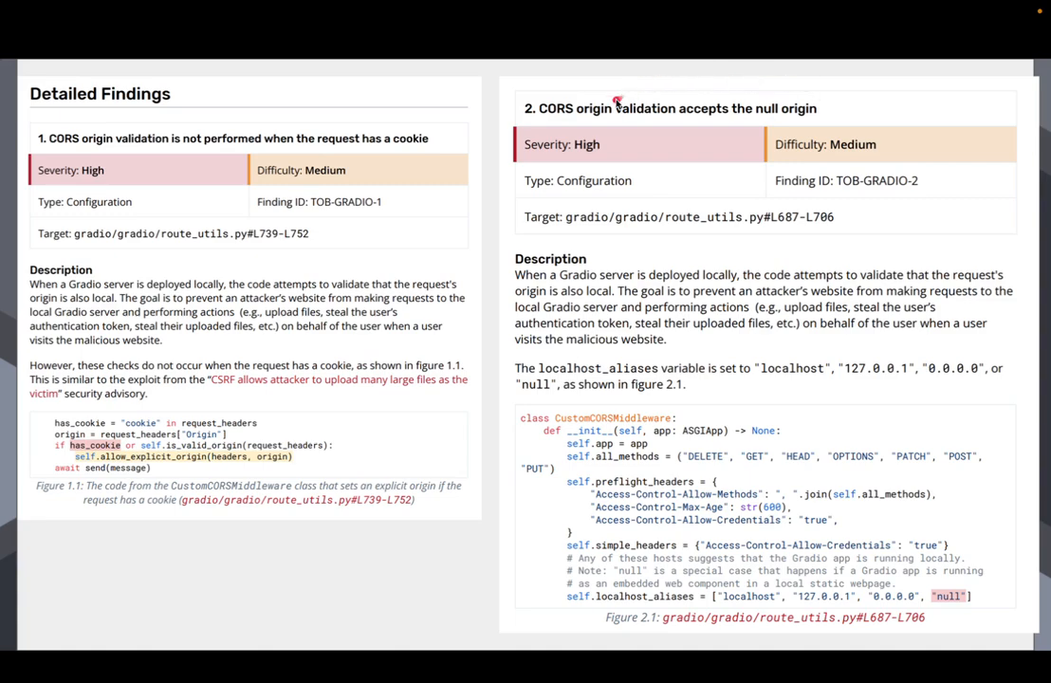
{"action": "mouse_move", "coordinate": [822, 112]}
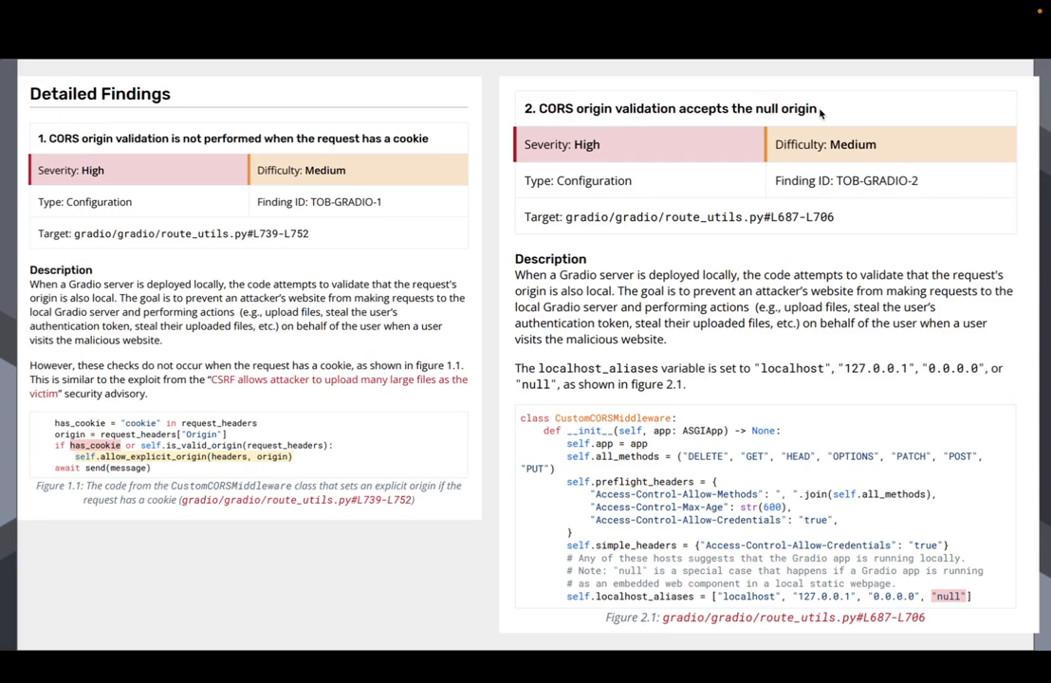
{"action": "mouse_move", "coordinate": [821, 108]}
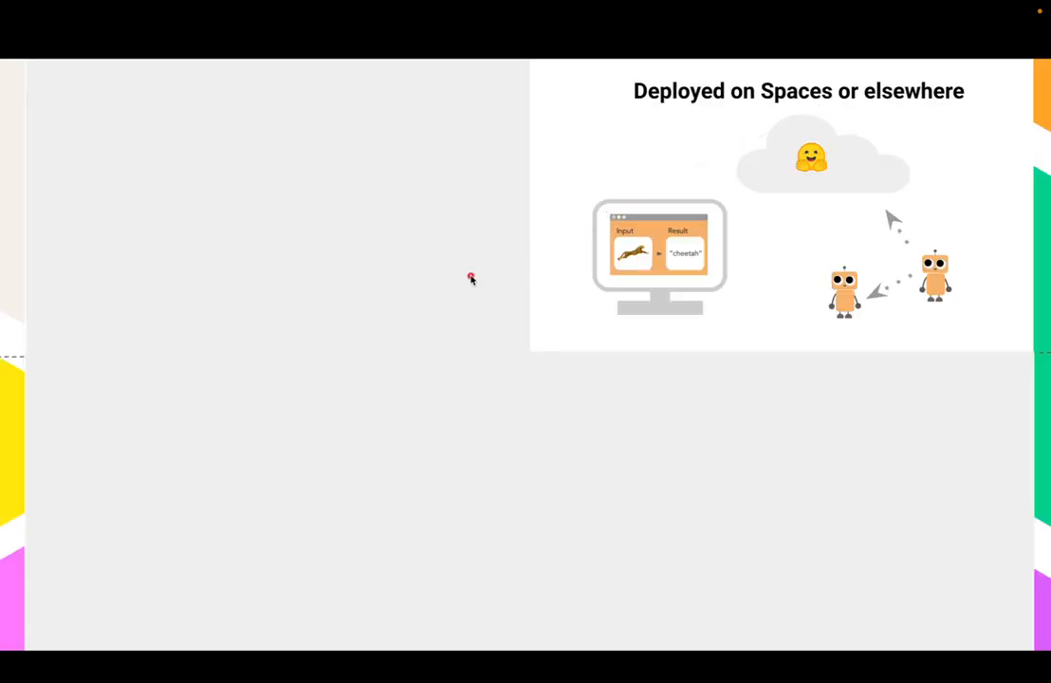
{"action": "mouse_move", "coordinate": [541, 254]}
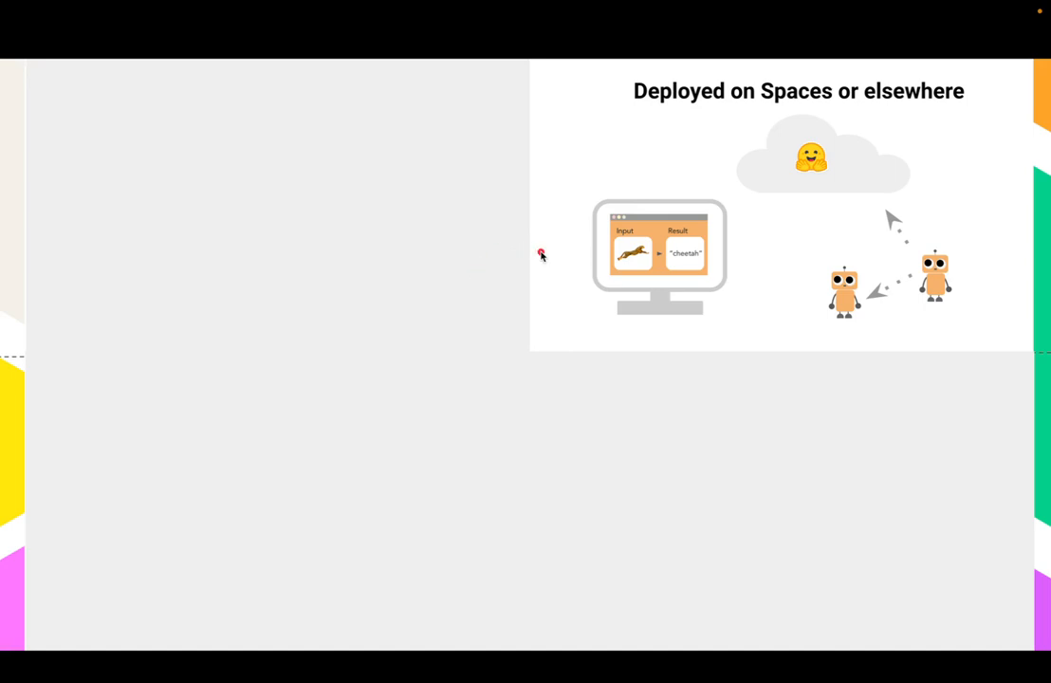
{"action": "mouse_move", "coordinate": [542, 256]}
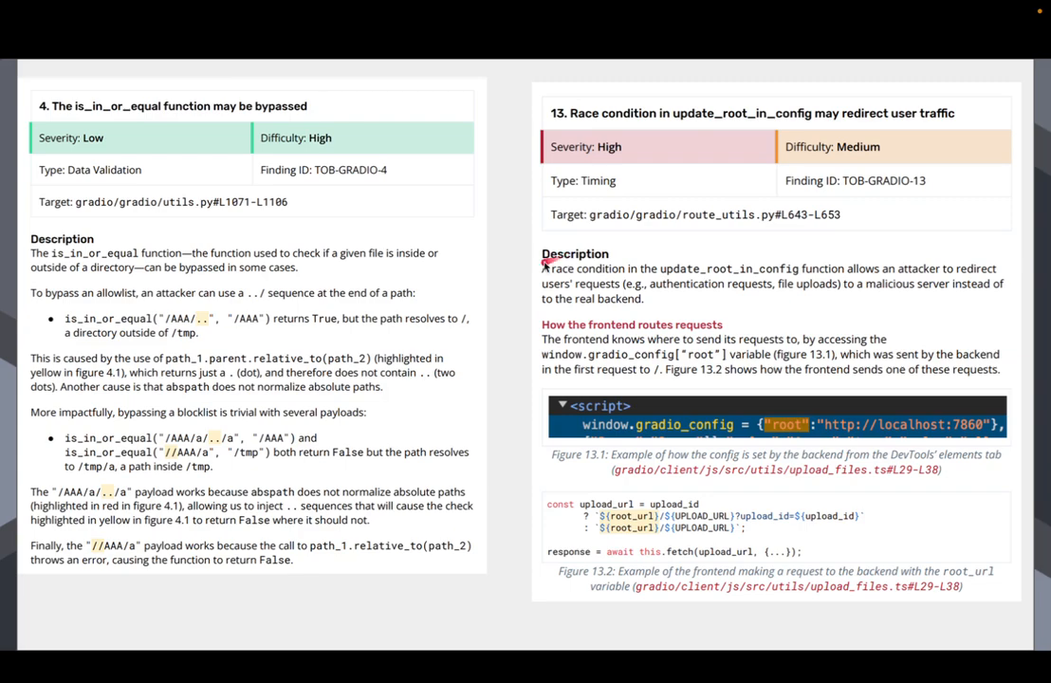
{"action": "mouse_move", "coordinate": [507, 294]}
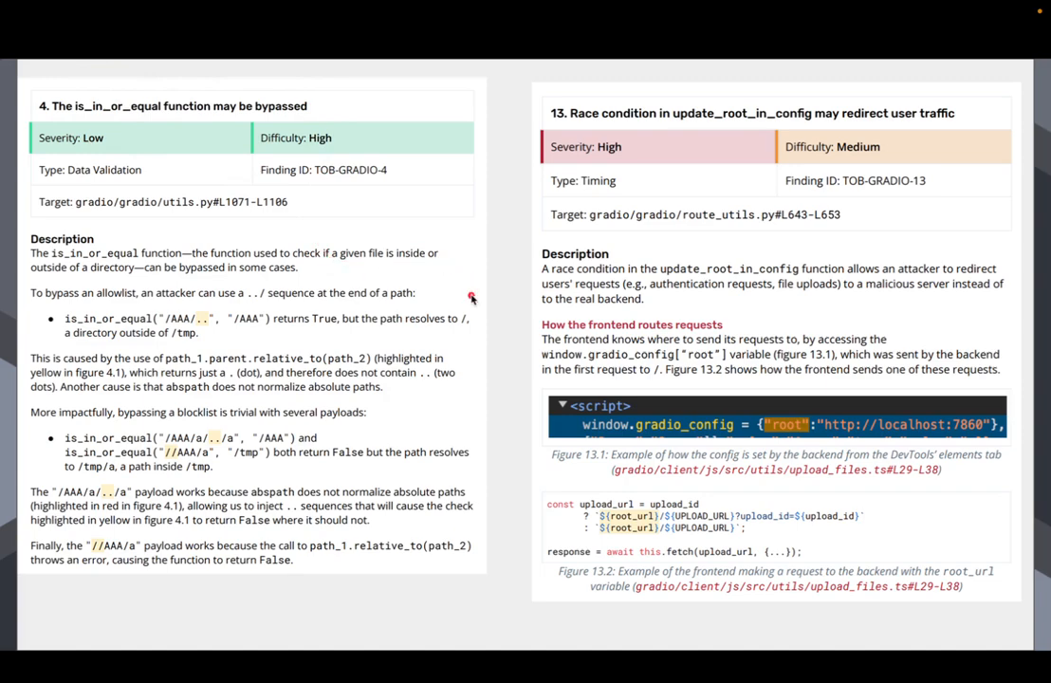
{"action": "mouse_move", "coordinate": [393, 313]}
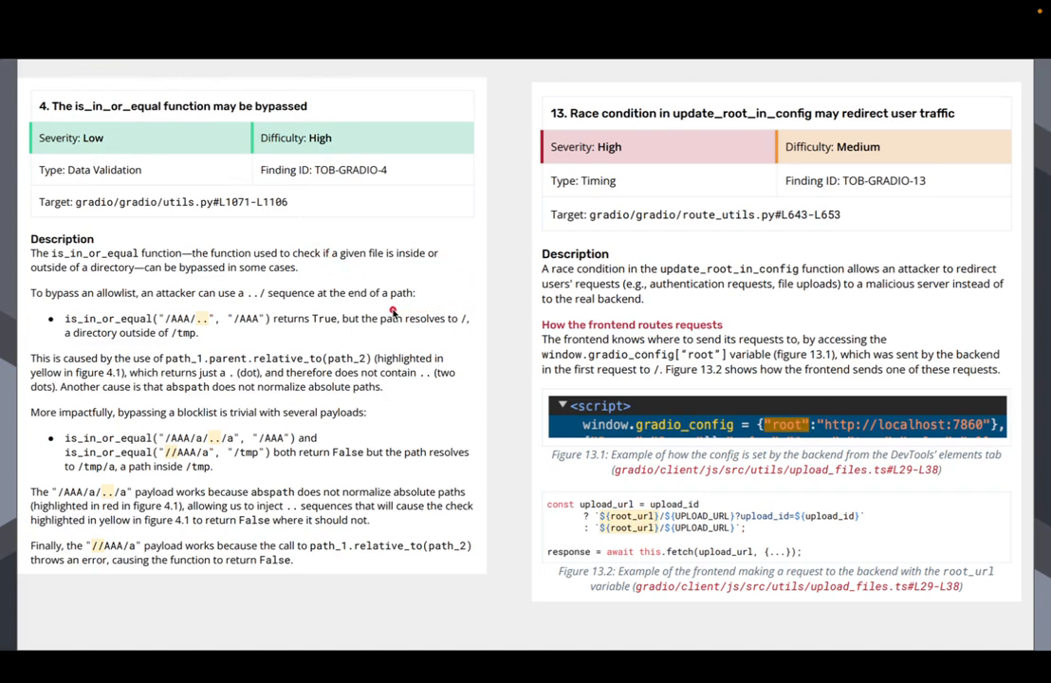
{"action": "mouse_move", "coordinate": [408, 287]}
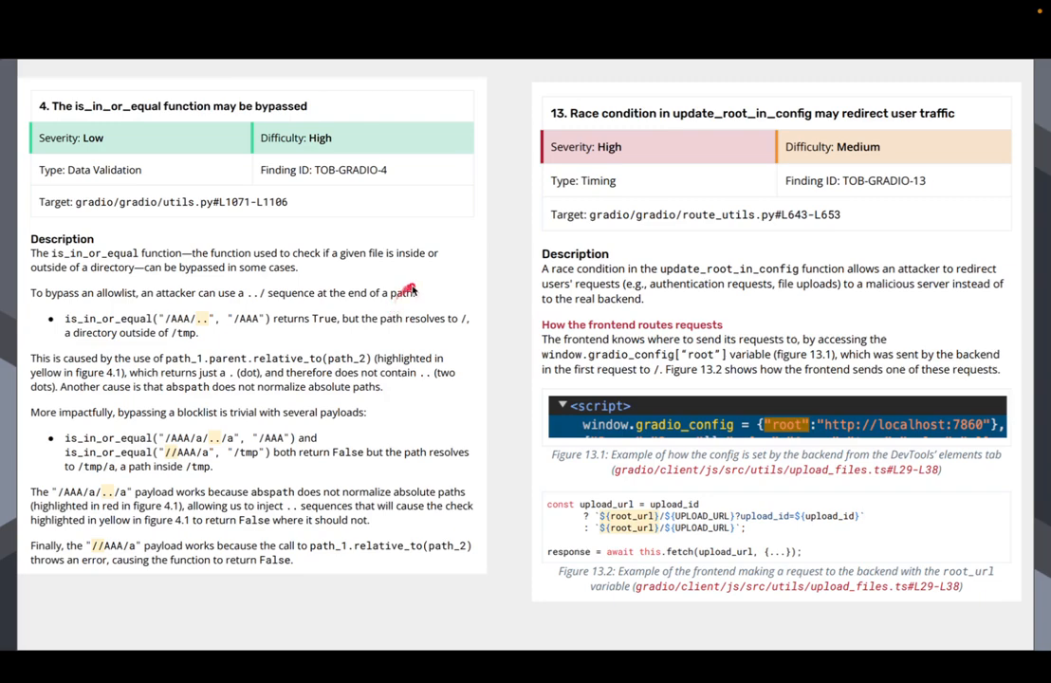
{"action": "mouse_move", "coordinate": [520, 245]}
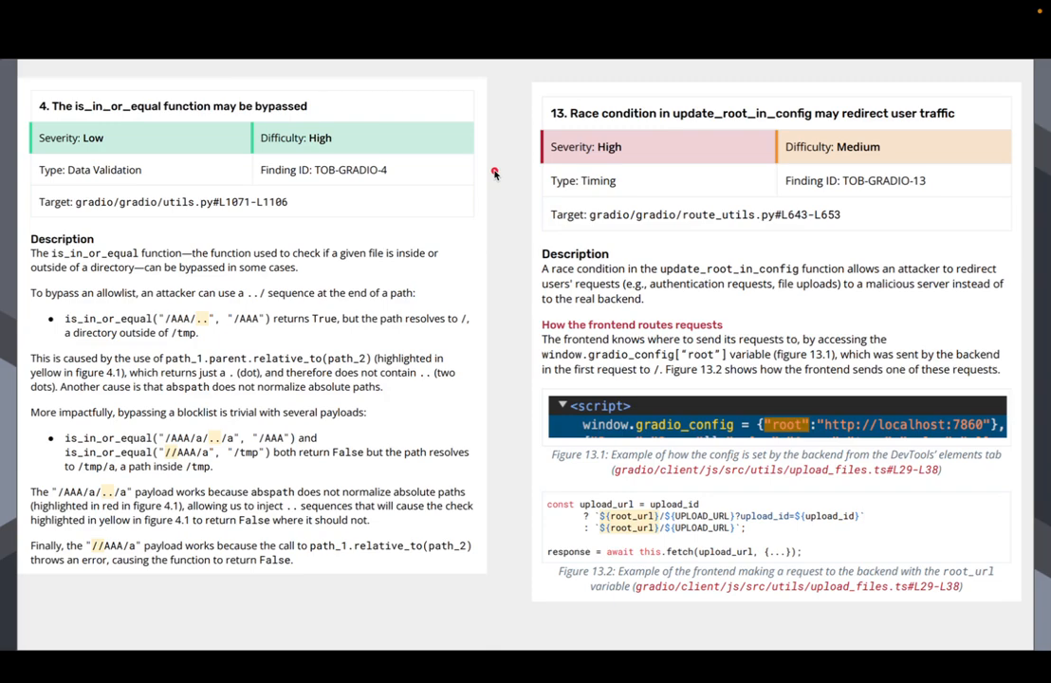
{"action": "mouse_move", "coordinate": [495, 175]}
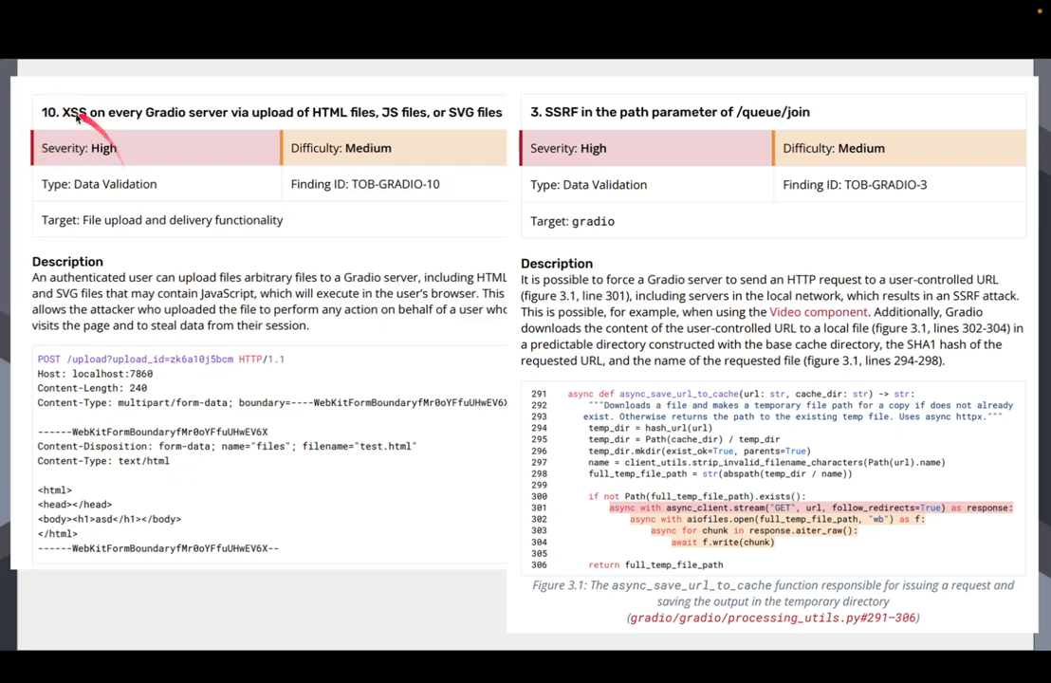
{"action": "mouse_move", "coordinate": [62, 133]}
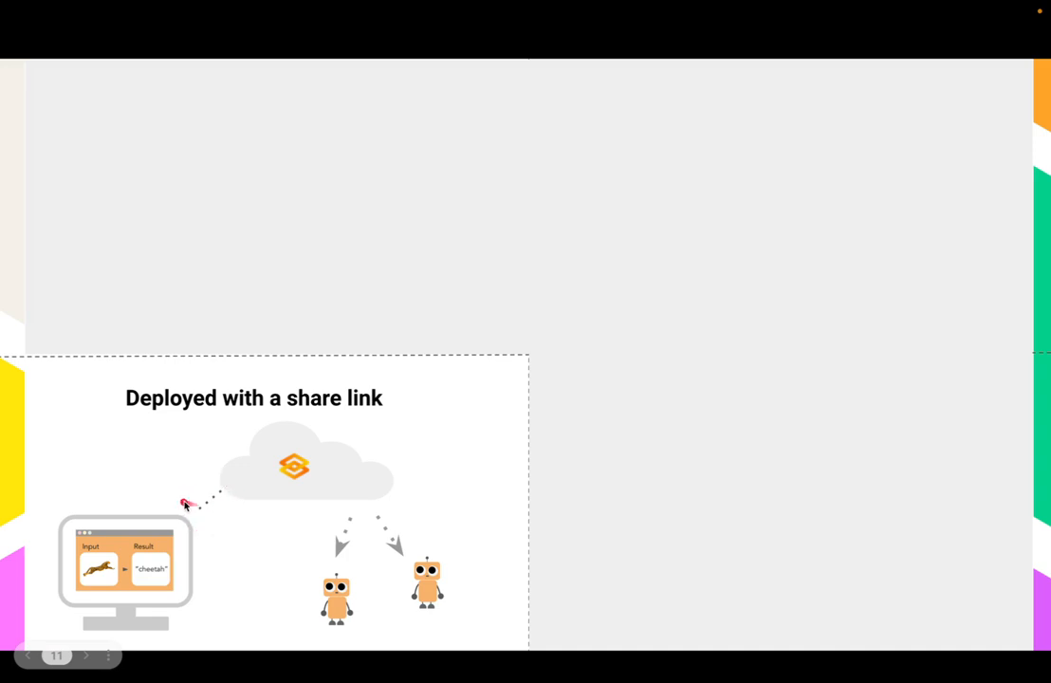
{"action": "mouse_move", "coordinate": [193, 503]}
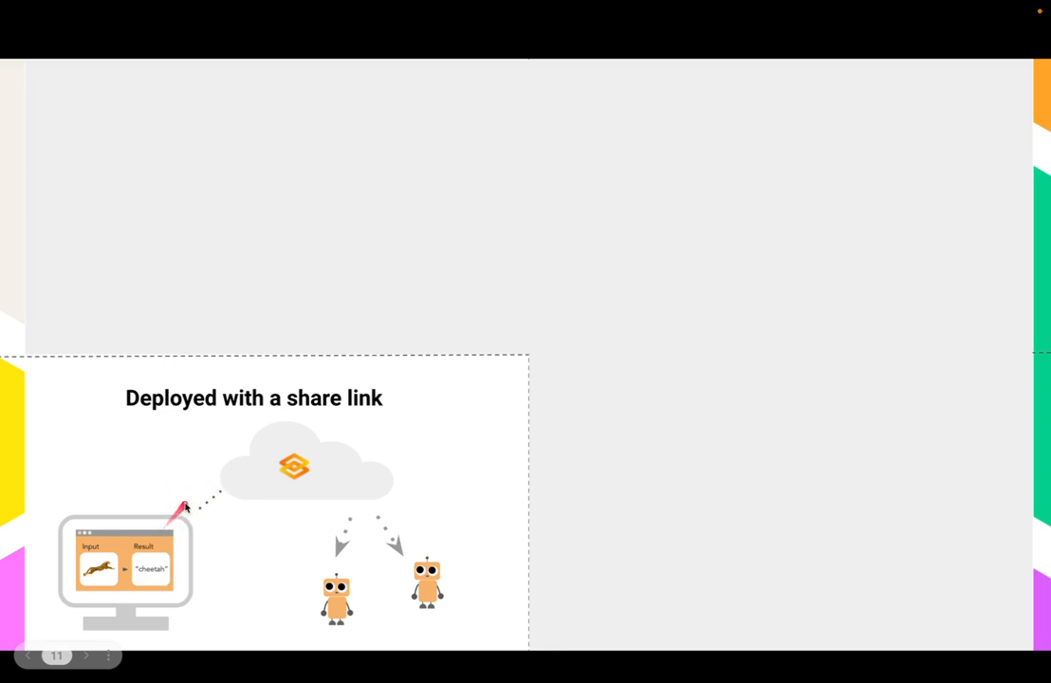
{"action": "mouse_move", "coordinate": [278, 472]}
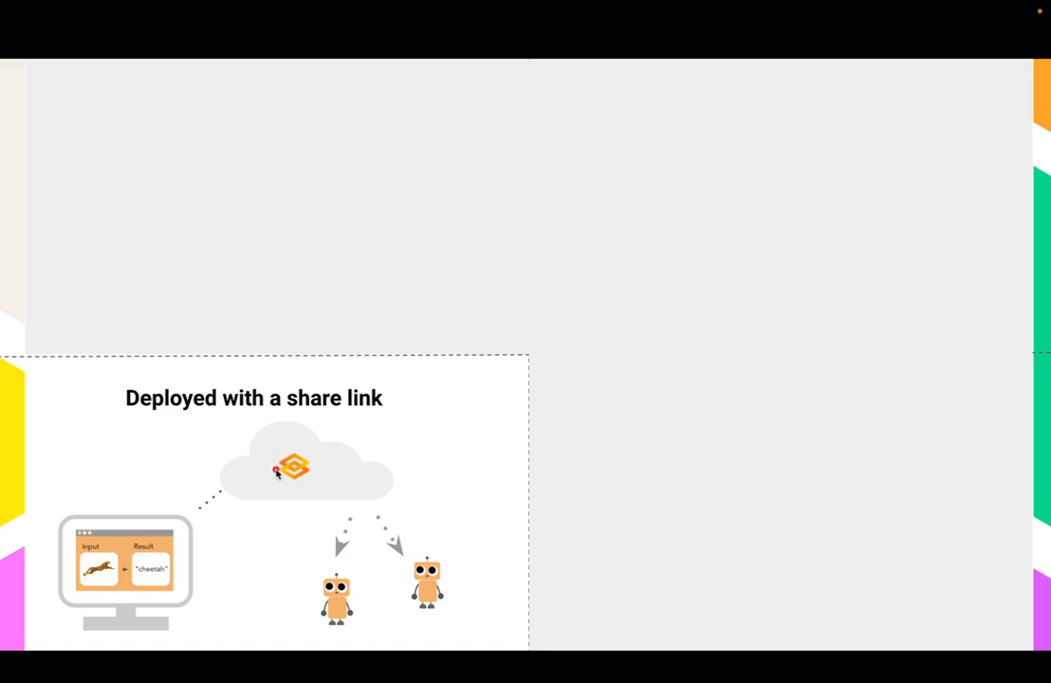
{"action": "mouse_move", "coordinate": [202, 465]}
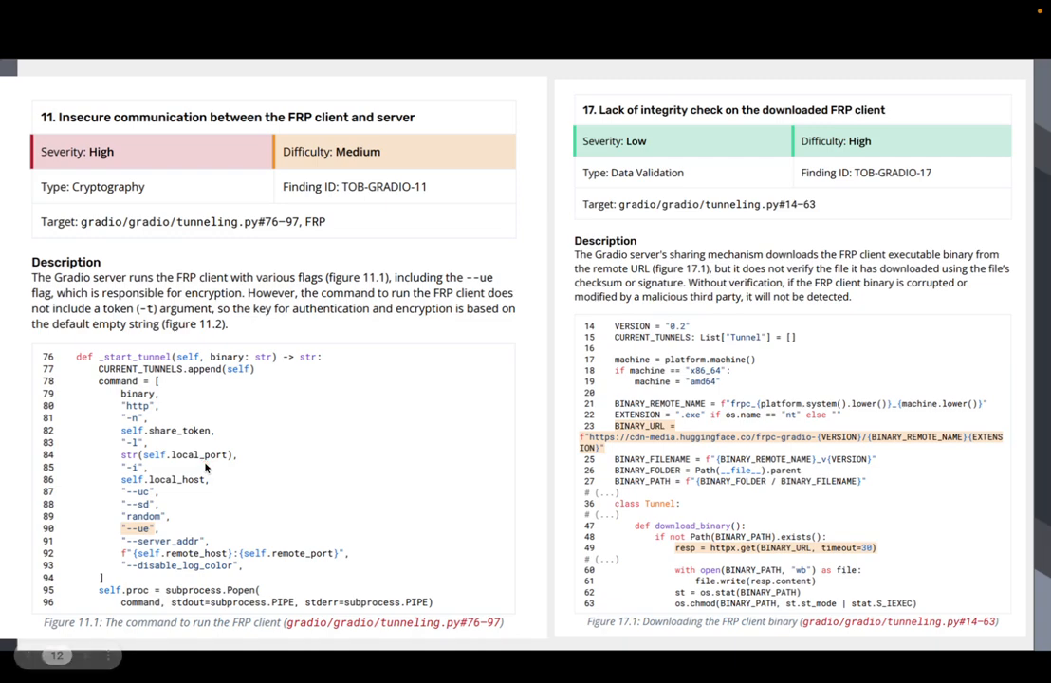
{"action": "mouse_move", "coordinate": [683, 252]}
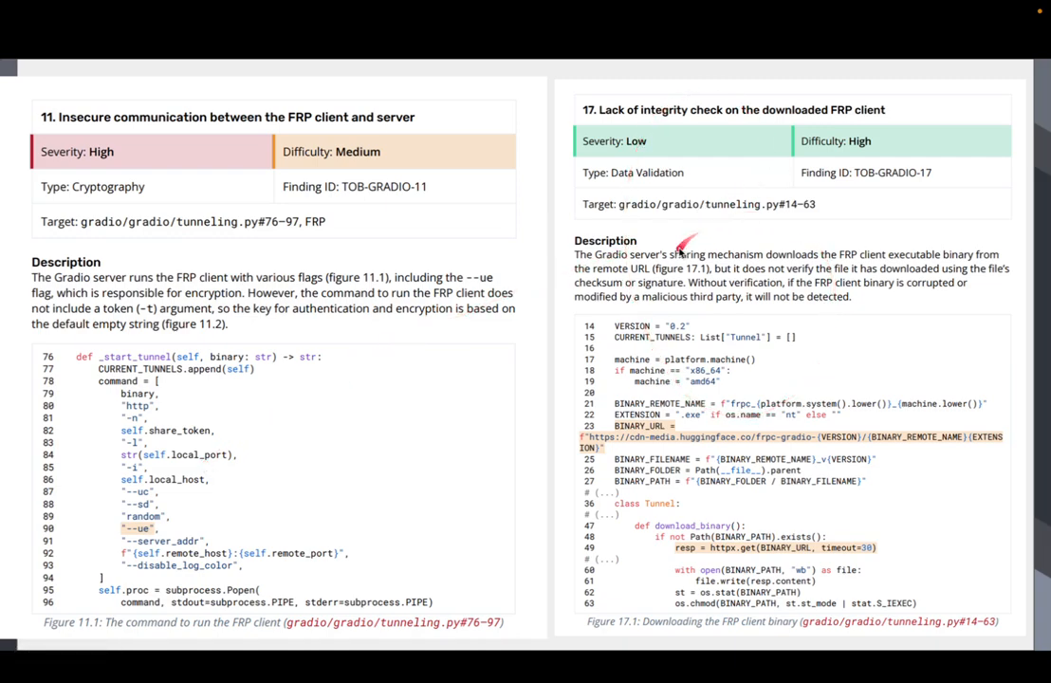
{"action": "mouse_move", "coordinate": [469, 188]}
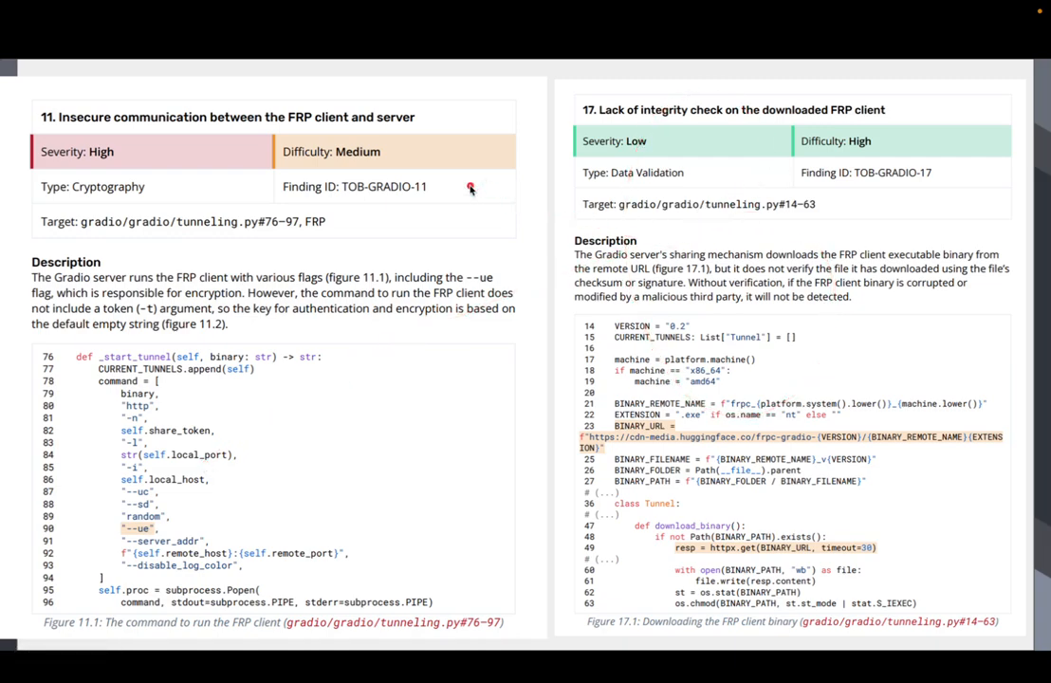
{"action": "mouse_move", "coordinate": [285, 133]}
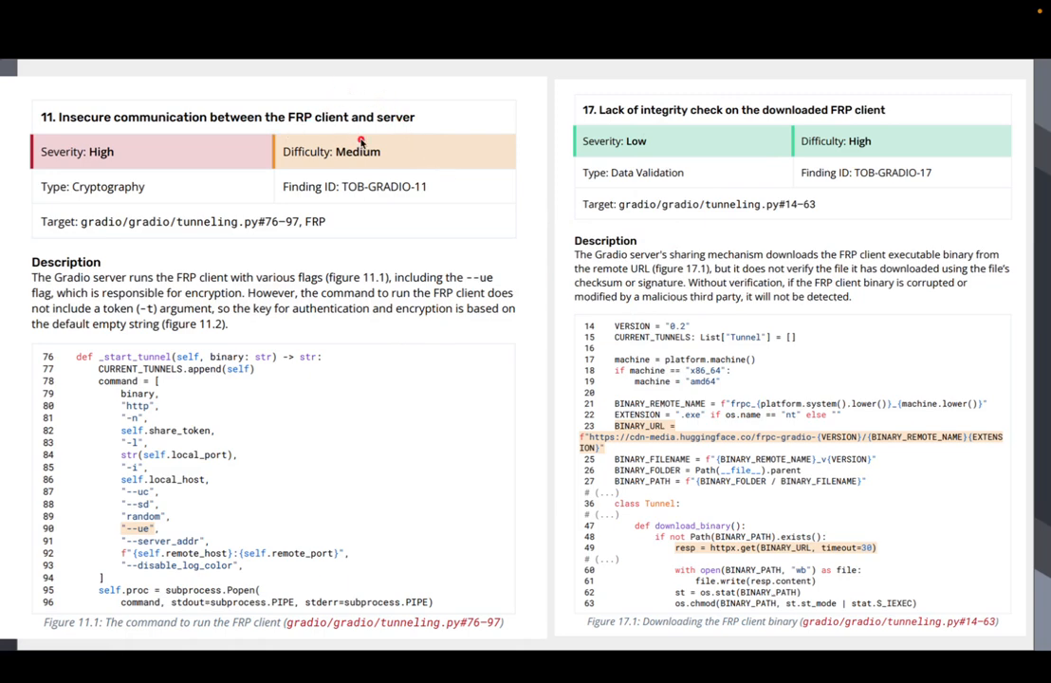
{"action": "mouse_move", "coordinate": [300, 124]}
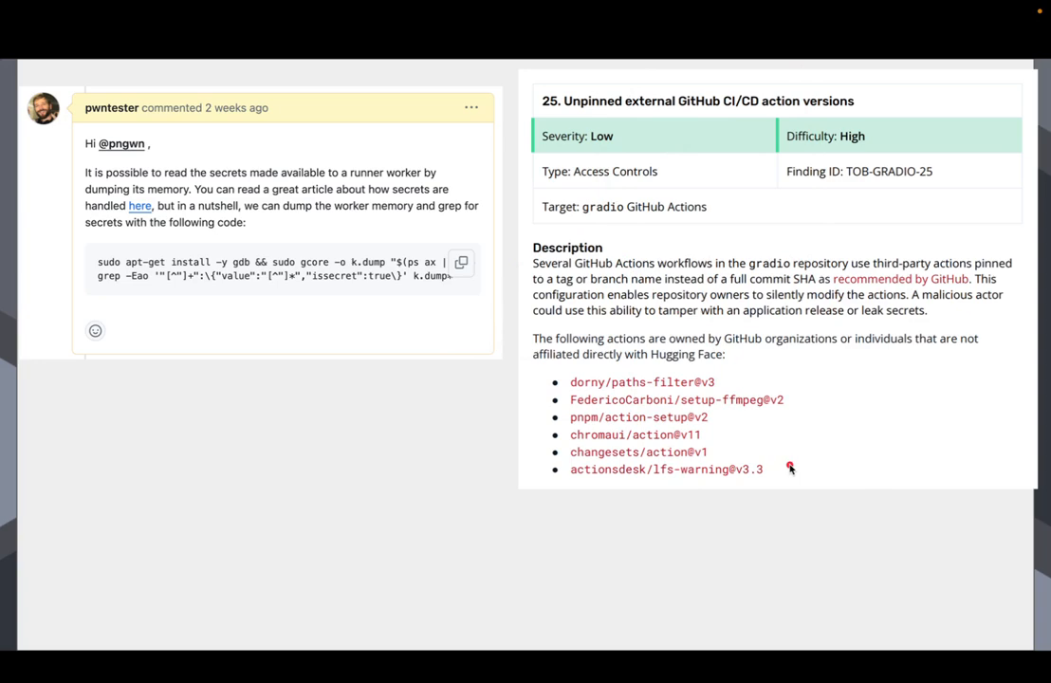
{"action": "mouse_move", "coordinate": [790, 470]}
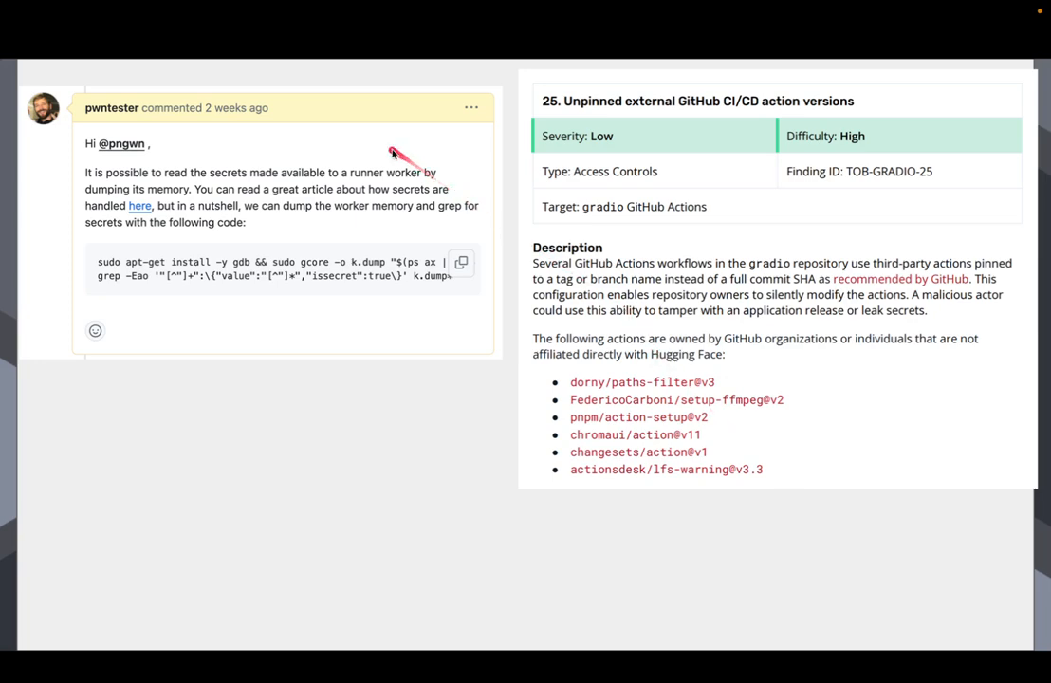
{"action": "mouse_move", "coordinate": [119, 81]}
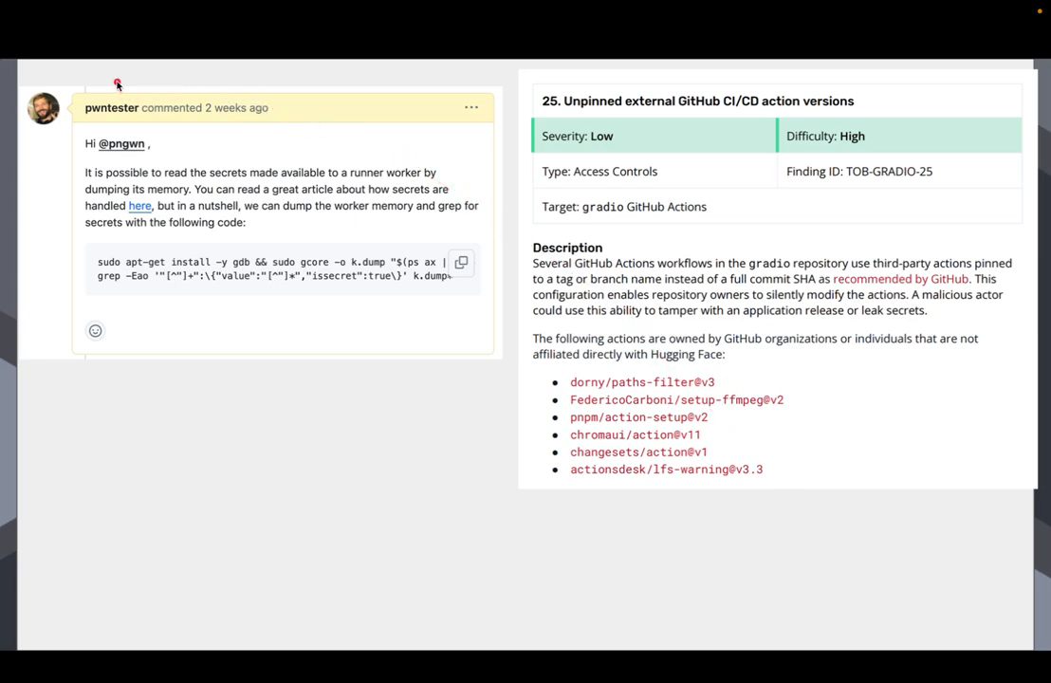
{"action": "mouse_move", "coordinate": [50, 71]}
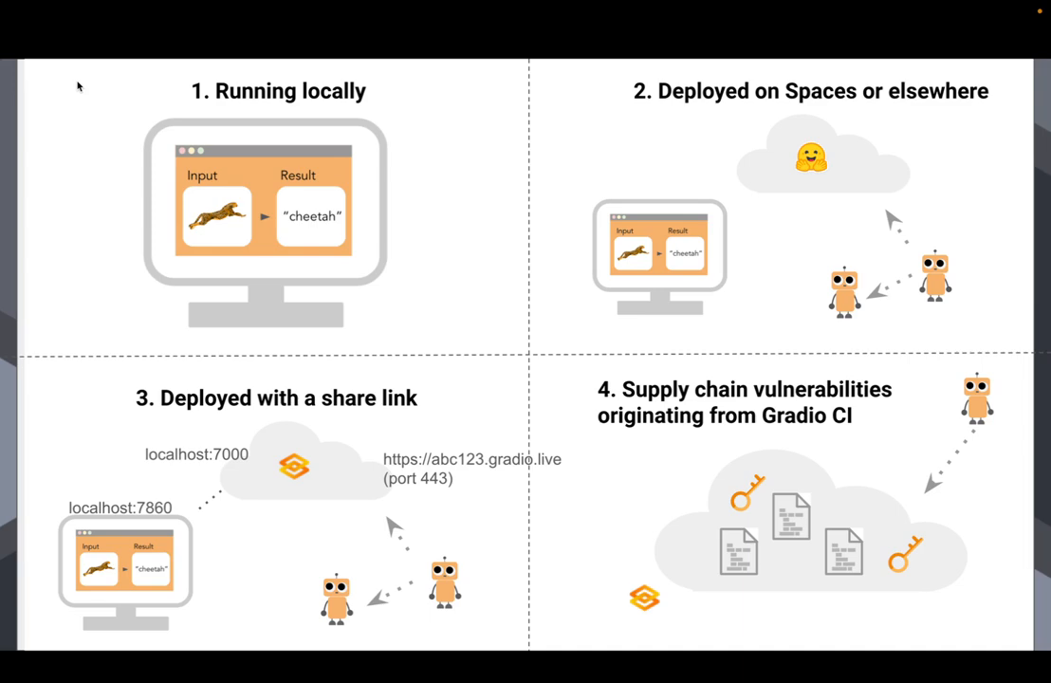
{"action": "mouse_move", "coordinate": [179, 102]}
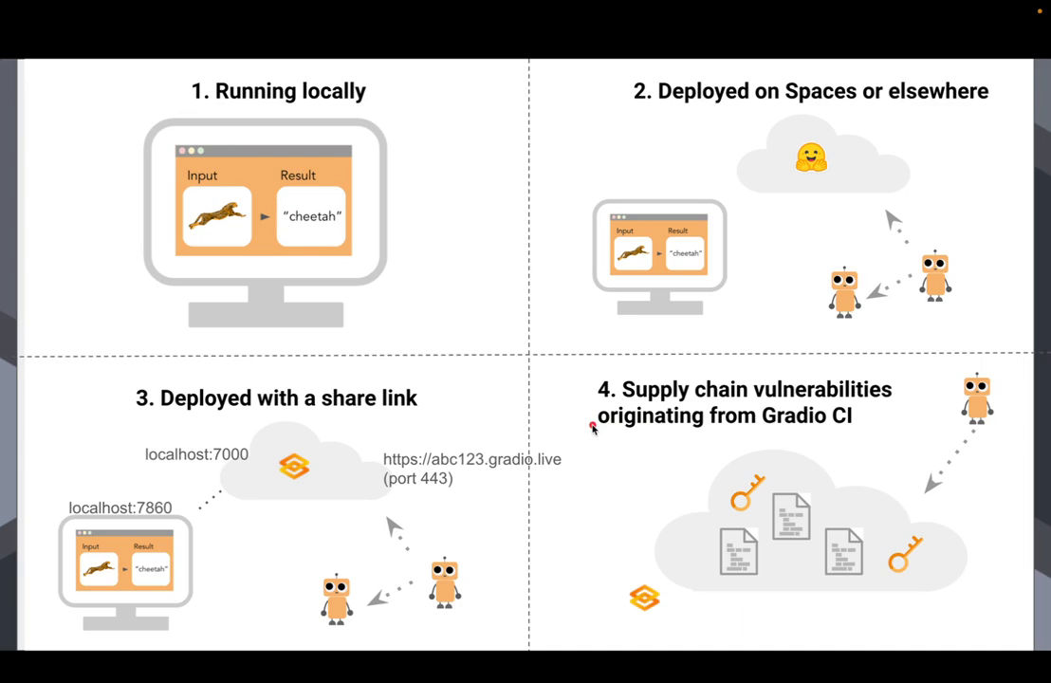
{"action": "mouse_move", "coordinate": [427, 141]}
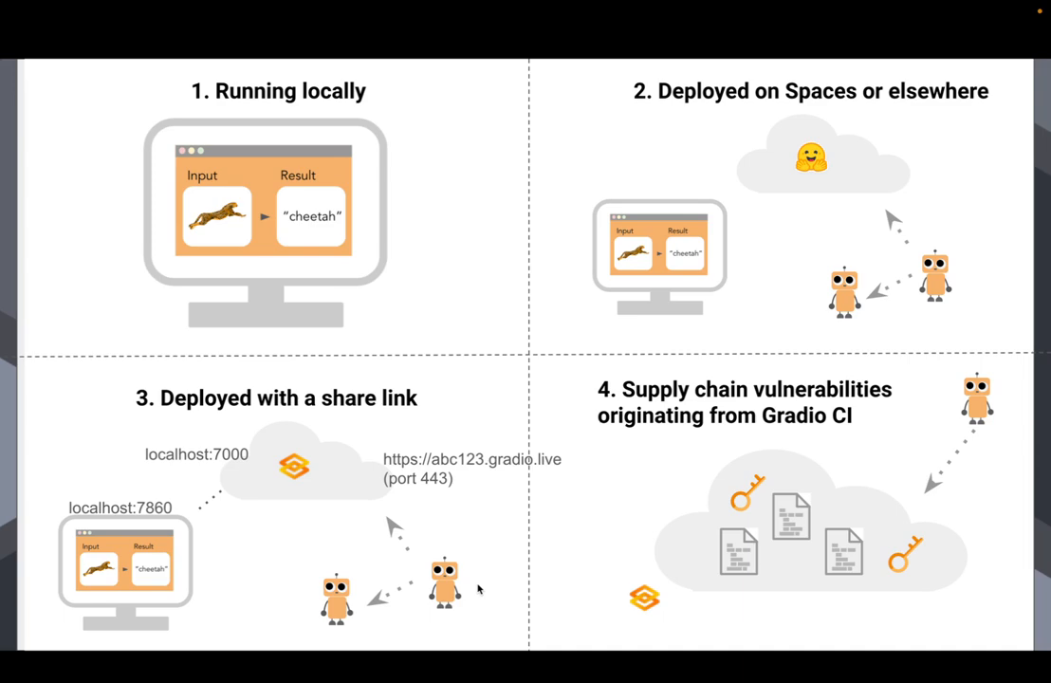
Advance to the closing summary slide urging pip install --upgrade gradio
{"action": "key", "text": "Right"}
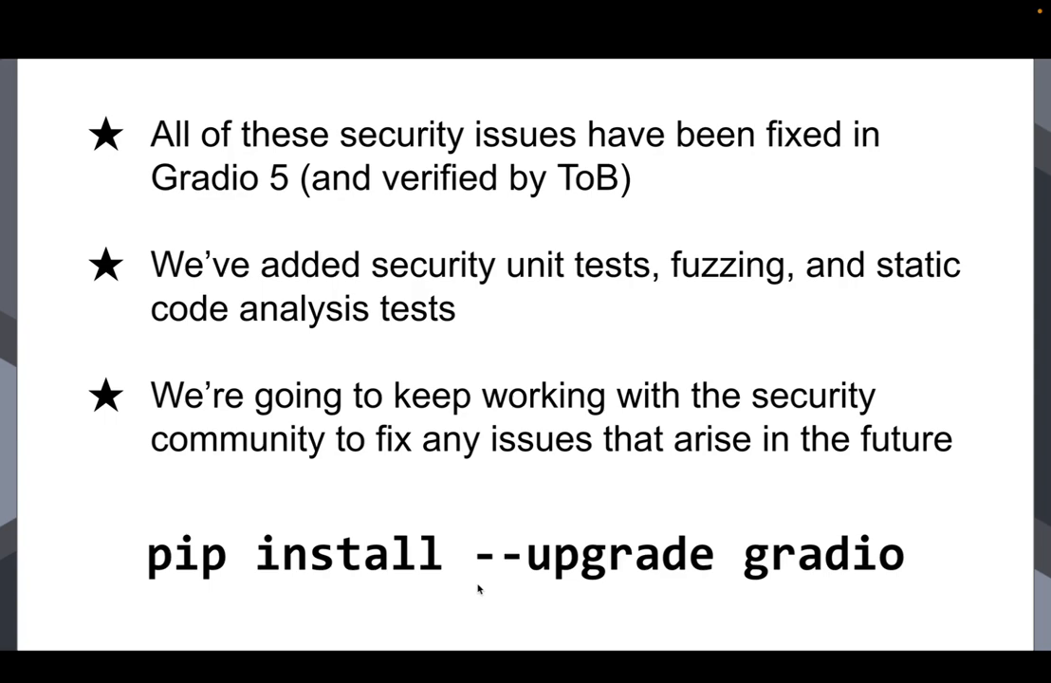